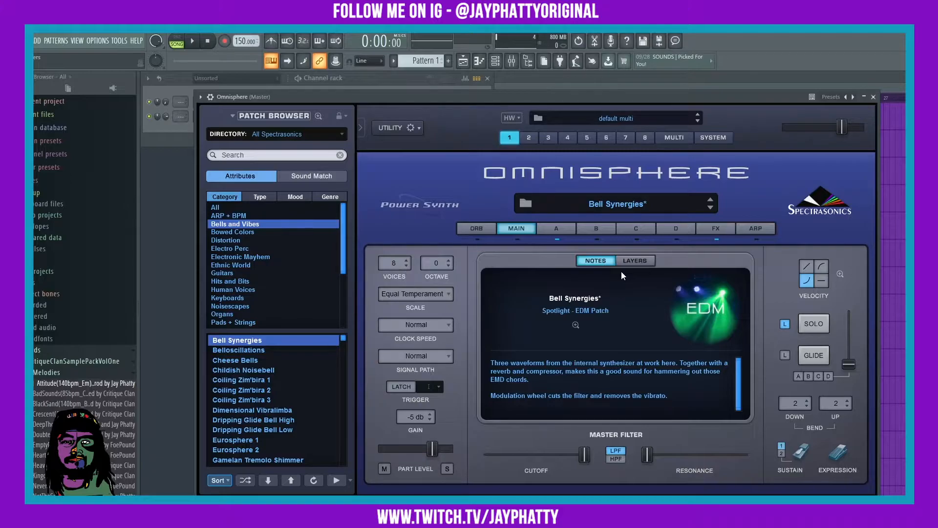
pyautogui.moveTo(614, 303)
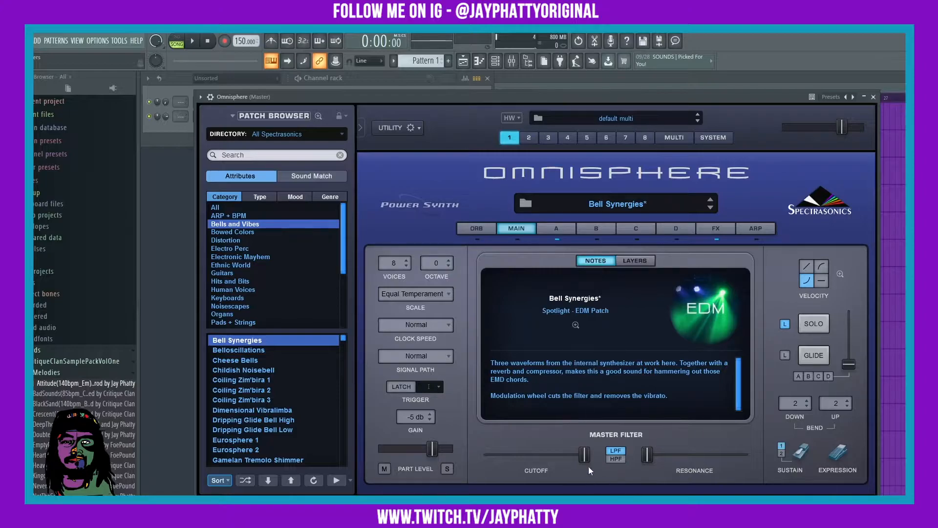
pyautogui.moveTo(590, 440)
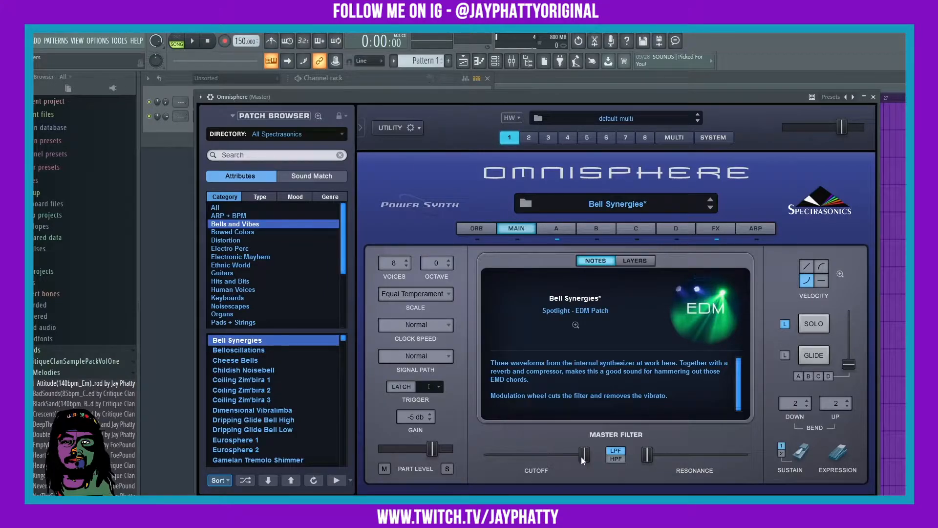
# - Nudge the Bell Synergies Master Filter cutoff slider slightly so it registers as tweaked
pyautogui.moveTo(585, 454); pyautogui.dragTo(569, 454)
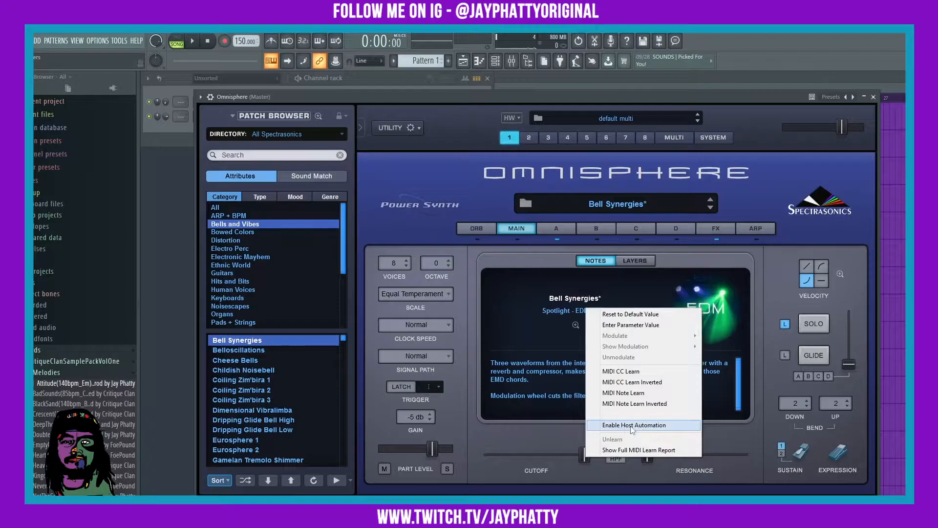
# - Enable Host Automation on the Master Filter cutoff and tweak it so it becomes last tweaked
pyautogui.click(633, 425)
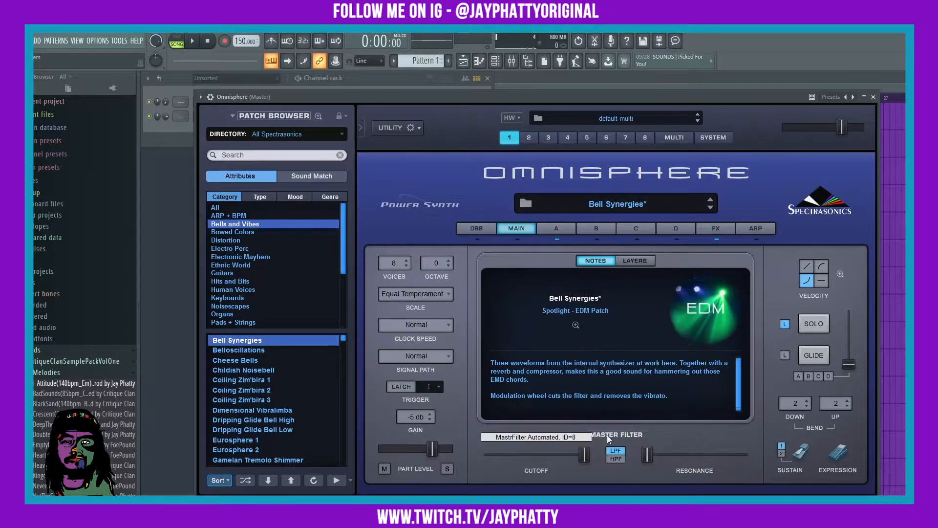
pyautogui.moveTo(369, 121)
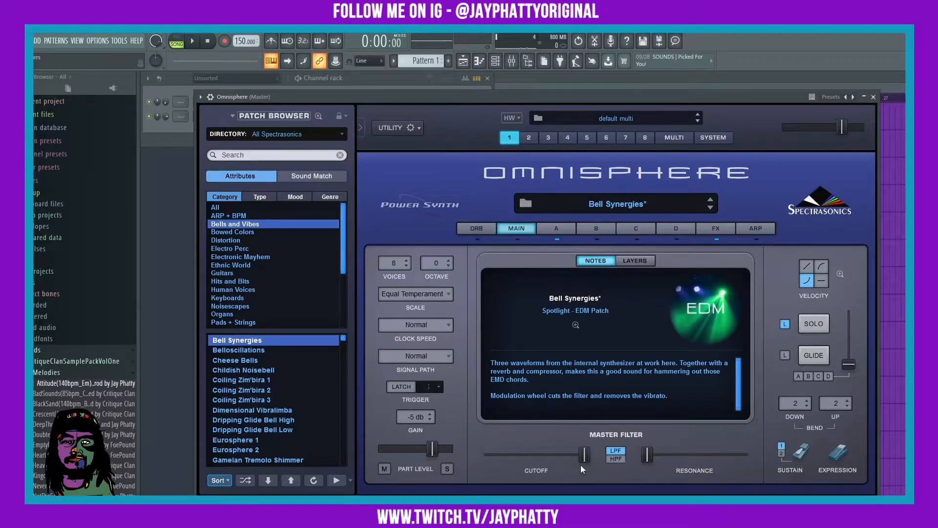
pyautogui.moveTo(380, 195)
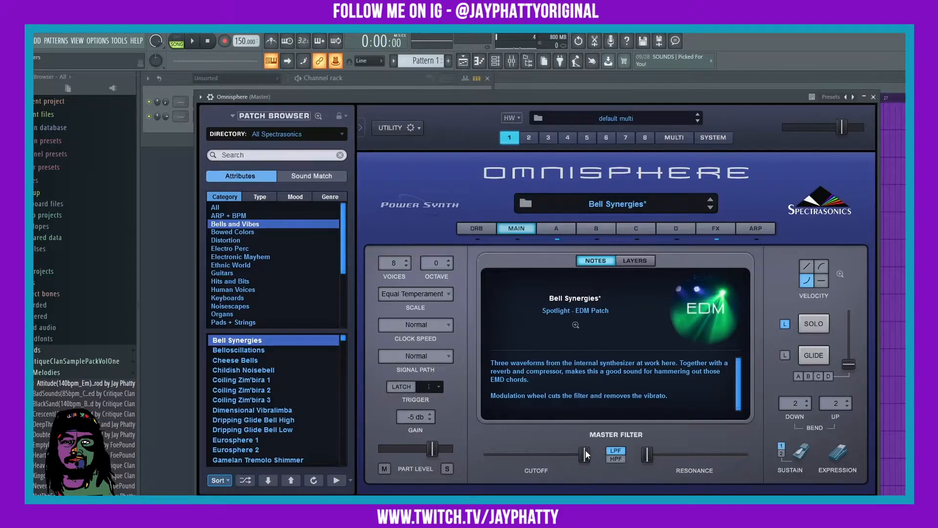
pyautogui.moveTo(587, 453); pyautogui.dragTo(549, 454)
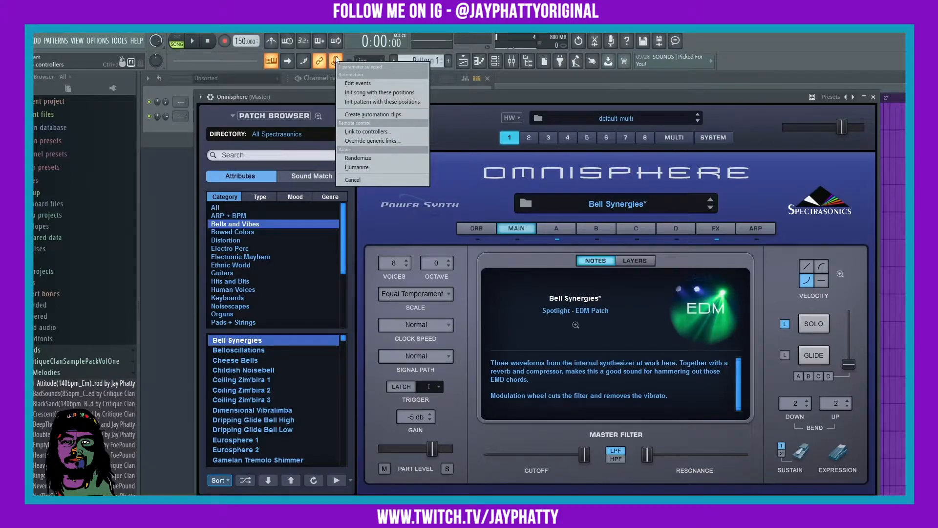
pyautogui.moveTo(376, 133)
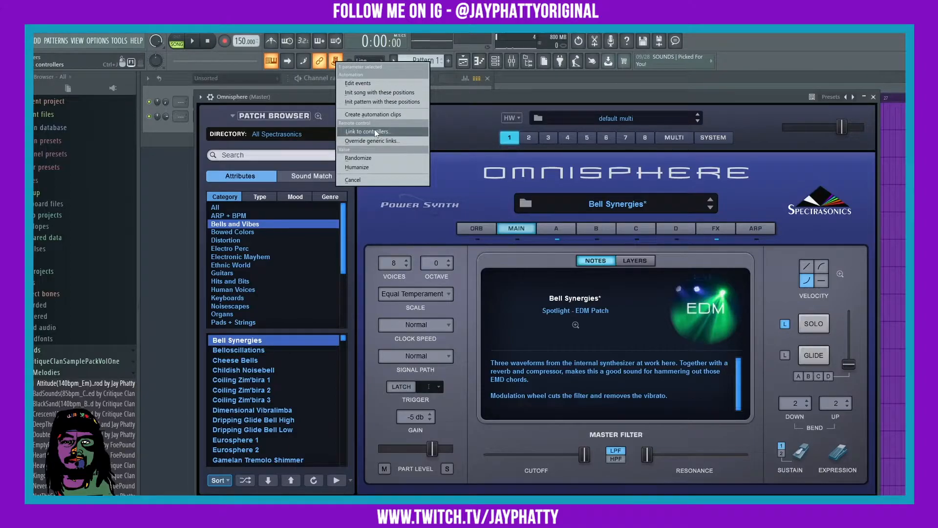
# - Link the last-tweaked cutoff to the hardware MIDI slider on controller 41 and accept
pyautogui.click(368, 131)
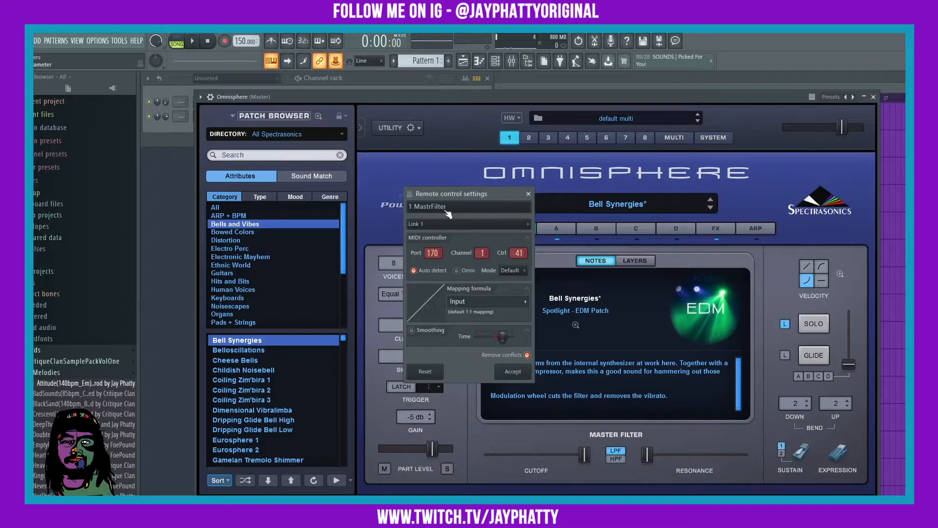
pyautogui.moveTo(579, 483)
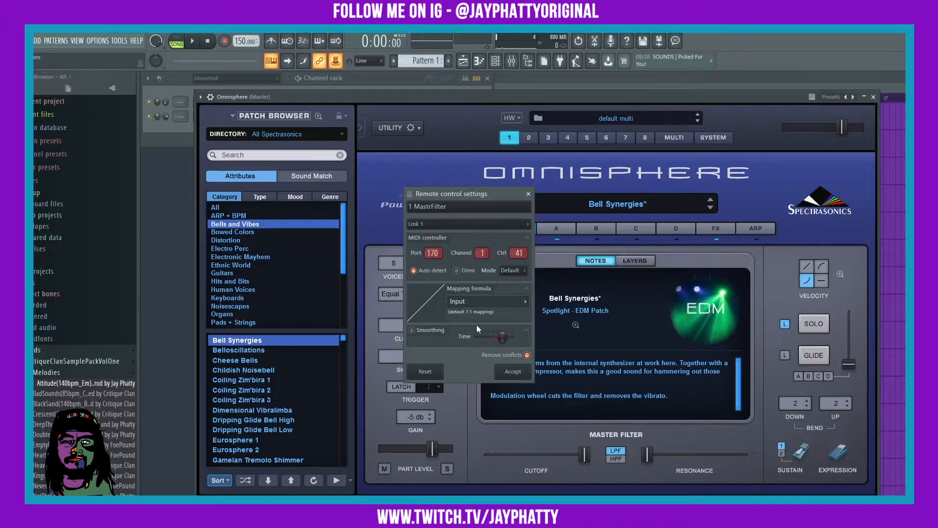
pyautogui.click(528, 193)
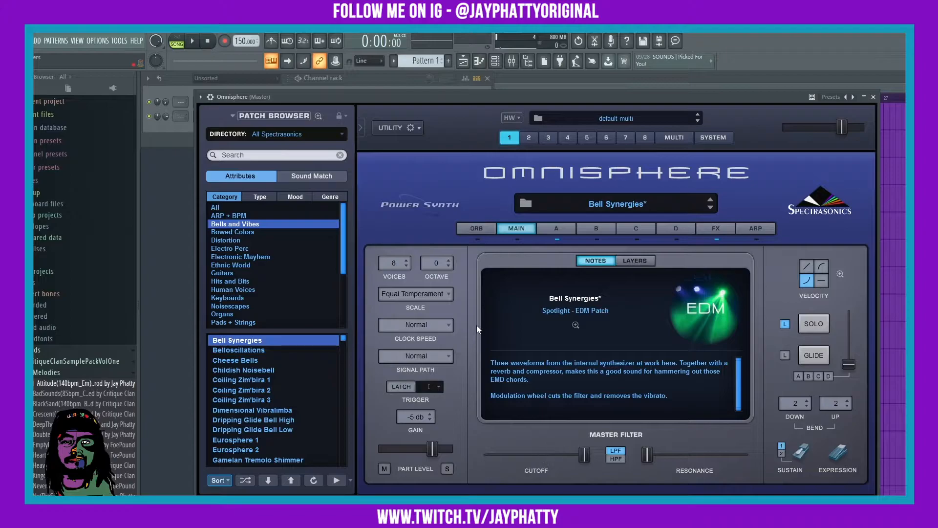
pyautogui.moveTo(627, 436)
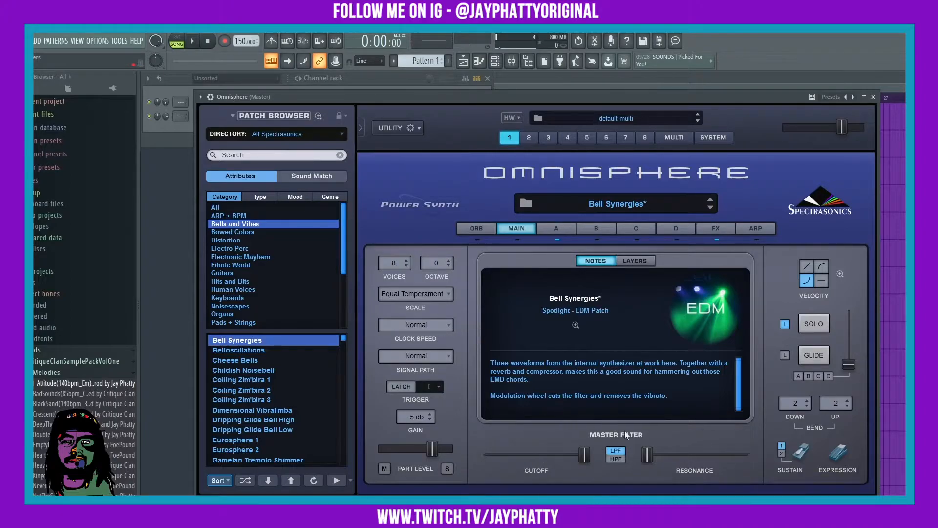
pyautogui.moveTo(663, 414)
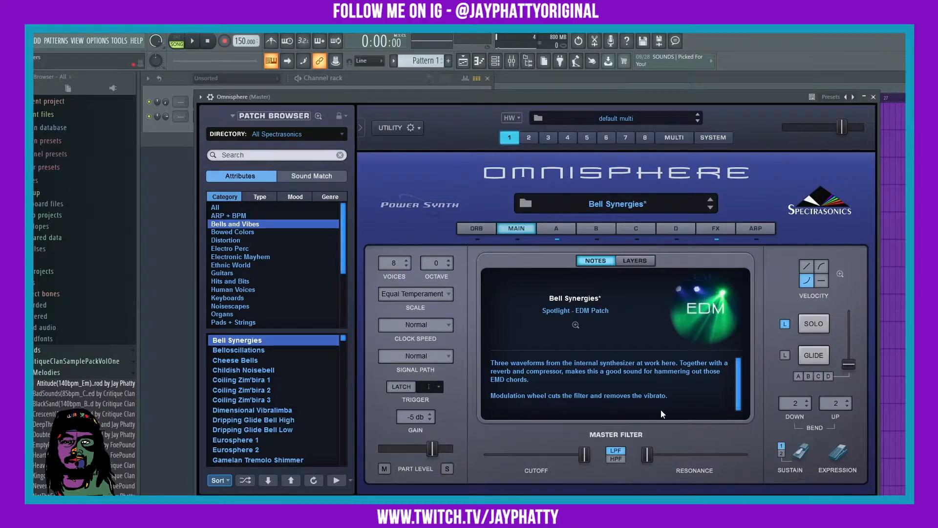
# - Enable Host Automation on the Master Filter resonance slider
pyautogui.rightClick(647, 454)
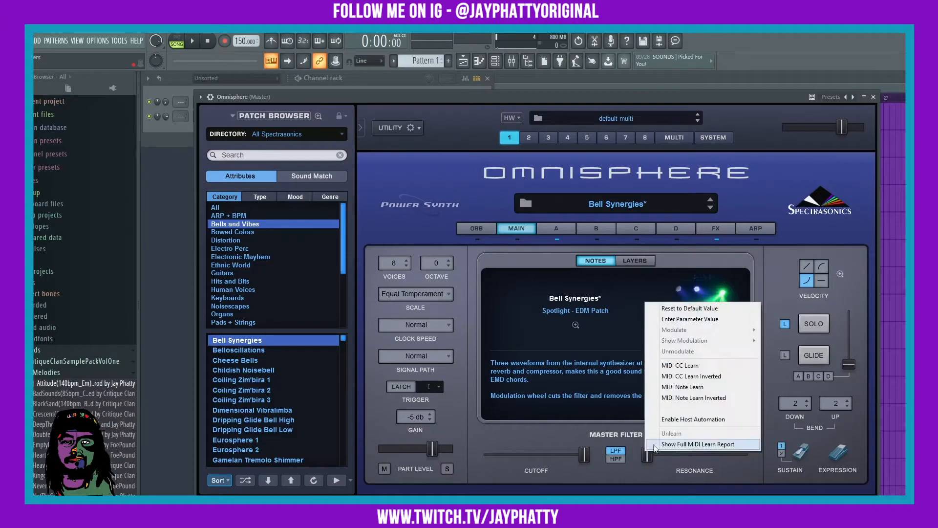
pyautogui.moveTo(666, 423)
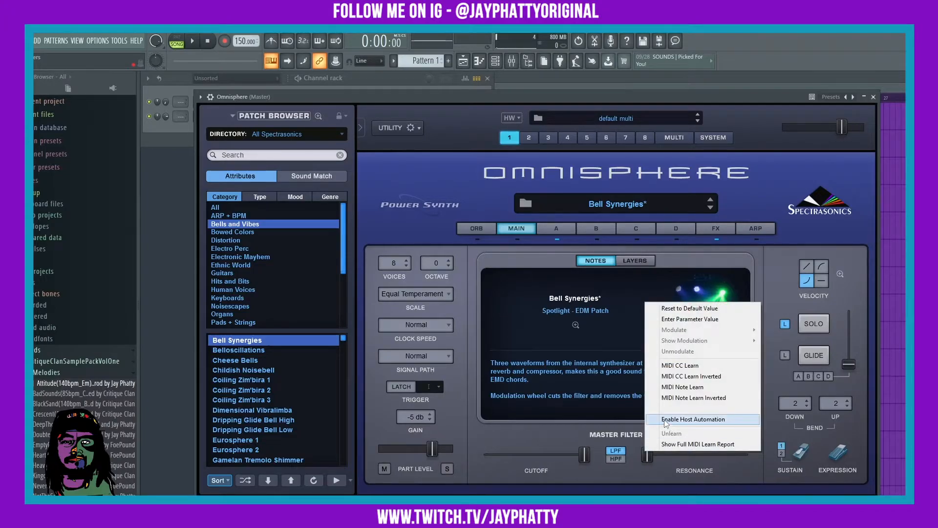
pyautogui.click(693, 420)
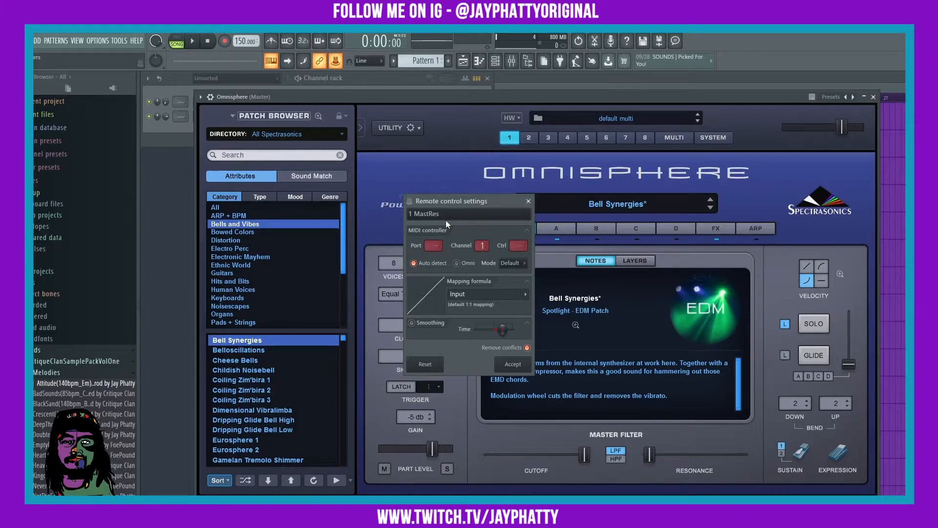
# - Accept the auto-detected hardware slider link for the Master Filter resonance
pyautogui.click(527, 202)
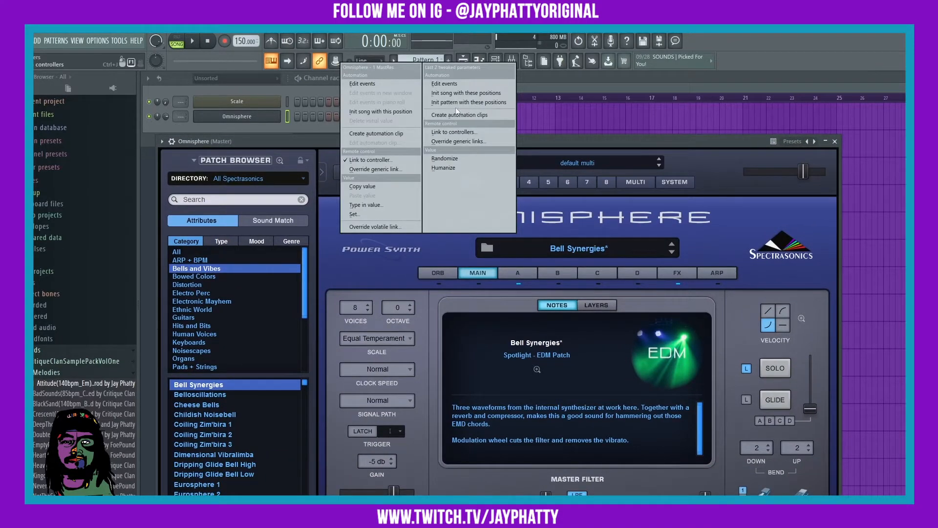
pyautogui.moveTo(463, 77)
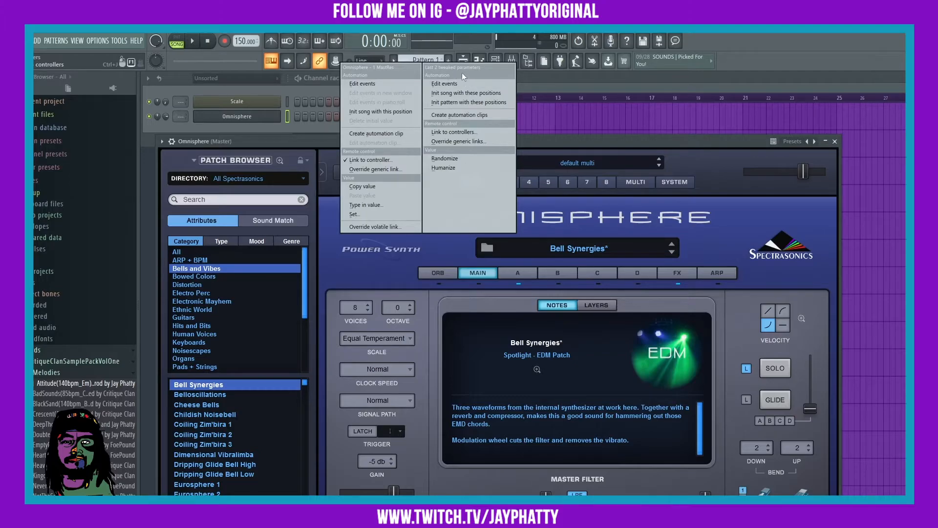
pyautogui.moveTo(458, 141)
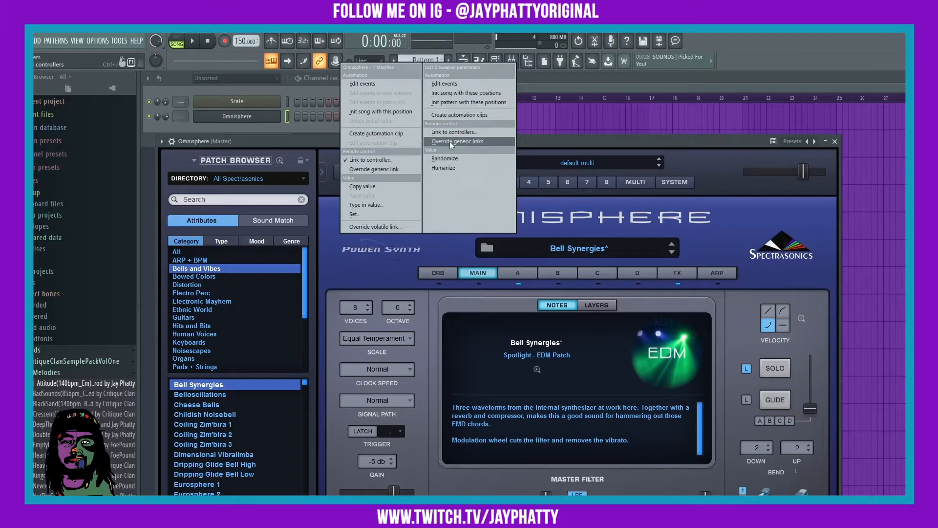
pyautogui.moveTo(460, 119)
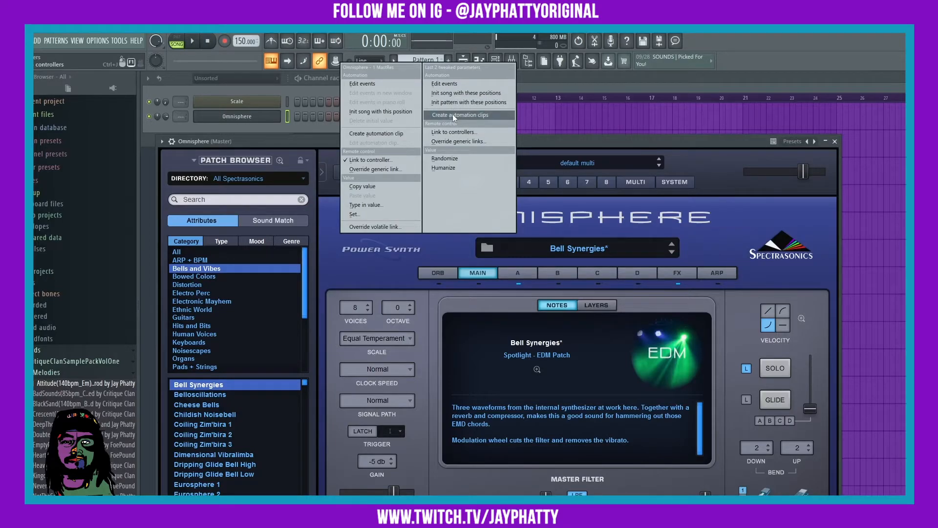
# - Create automation clips for the tweaked cutoff and resonance from the Last tweaked menu
pyautogui.click(459, 116)
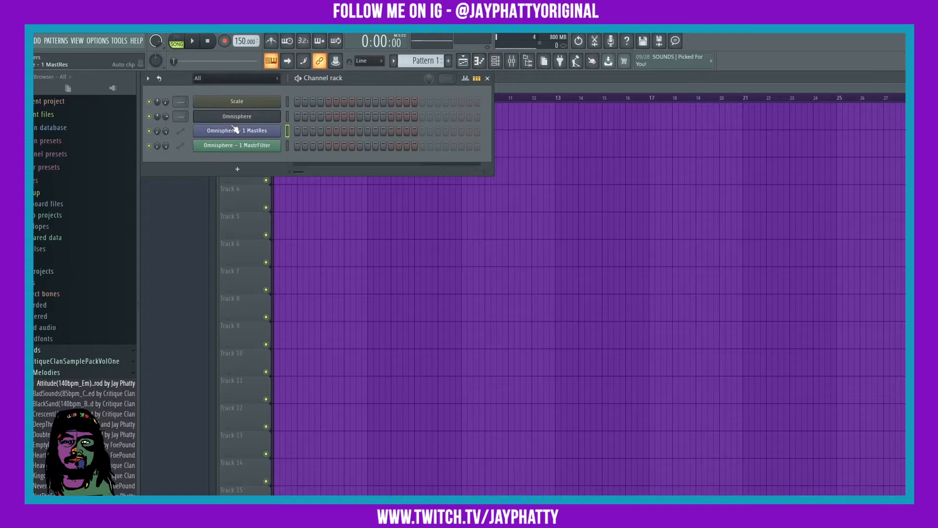
# - Show the Omnisphere MastRes and MastrFilter clips in the Playlist and start playback
pyautogui.doubleClick(229, 130)
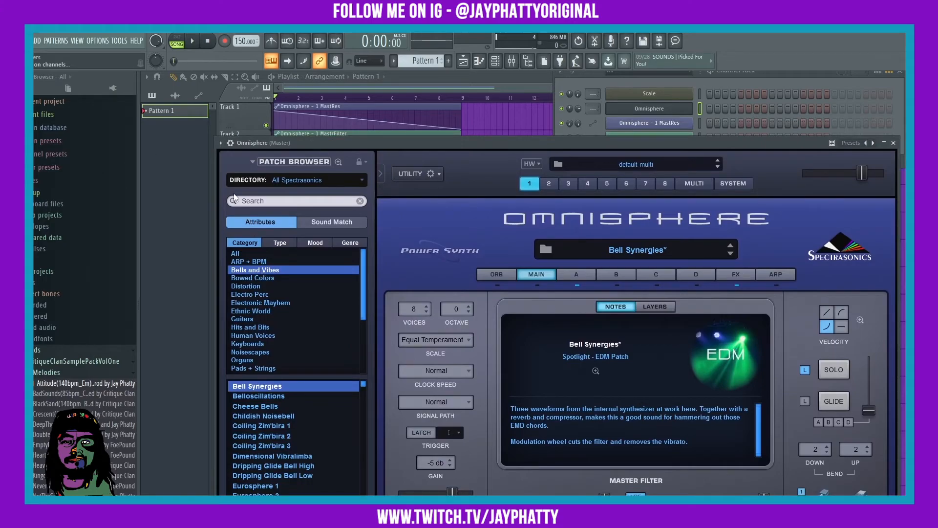
pyautogui.click(192, 41)
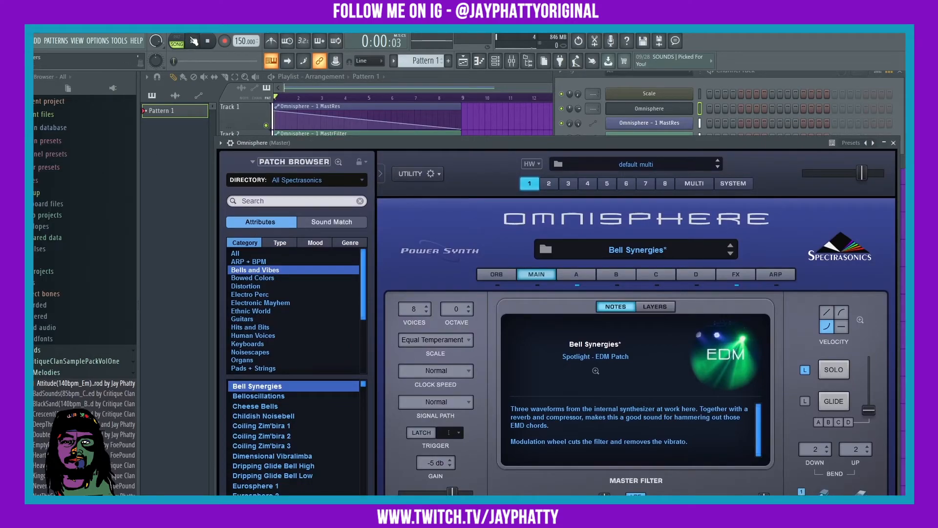